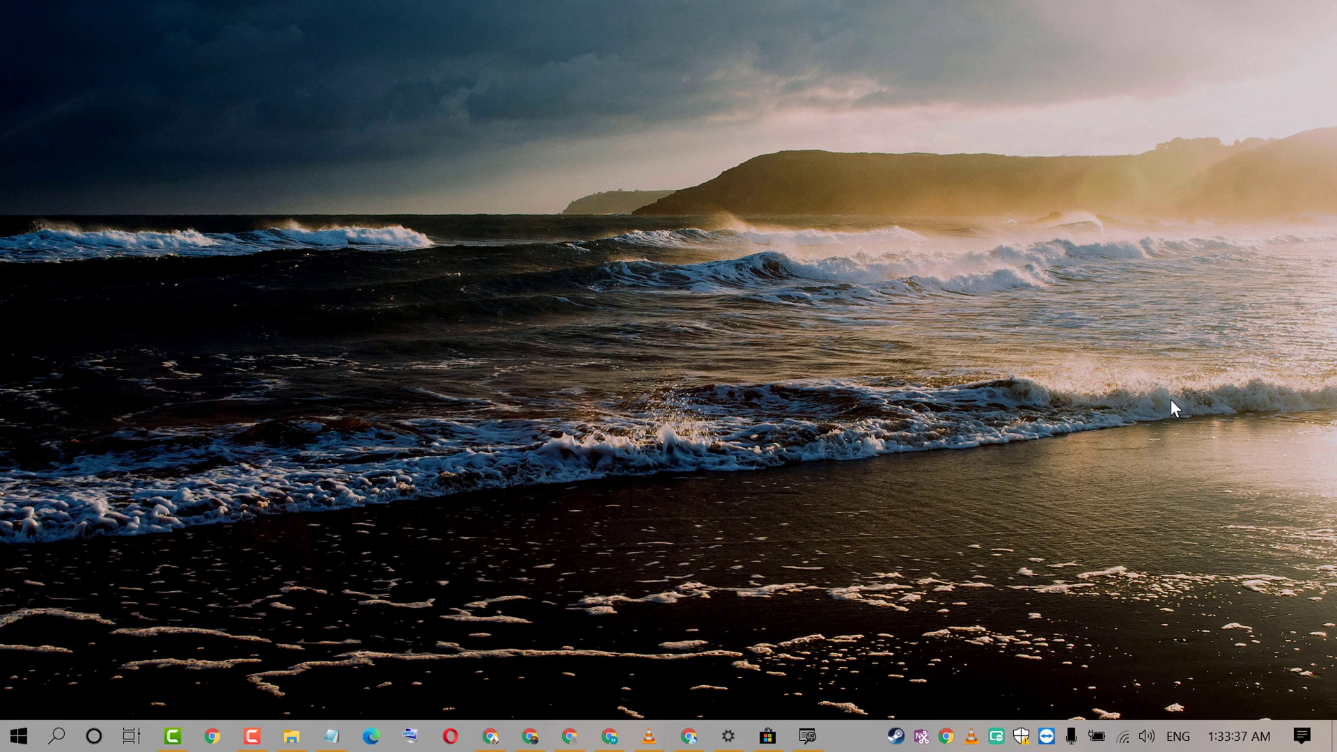
mouse_move(1043, 400)
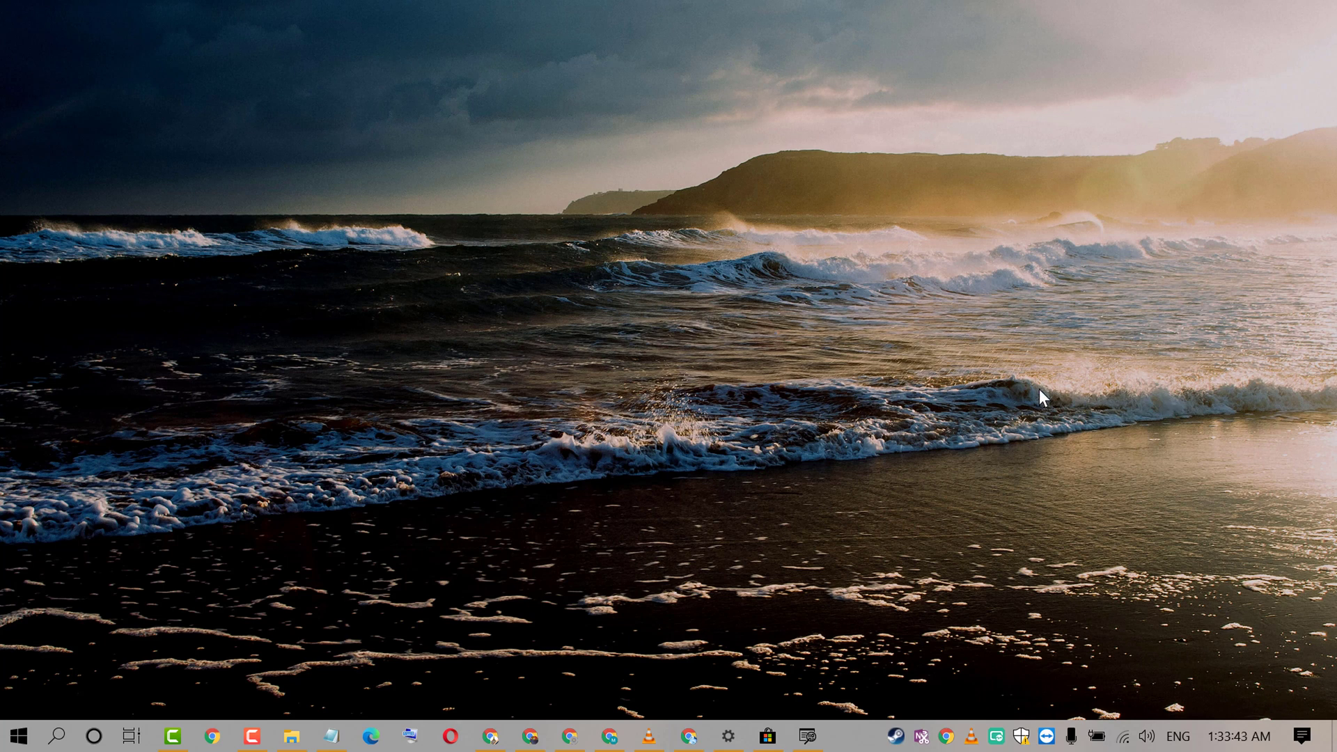
mouse_move(886, 384)
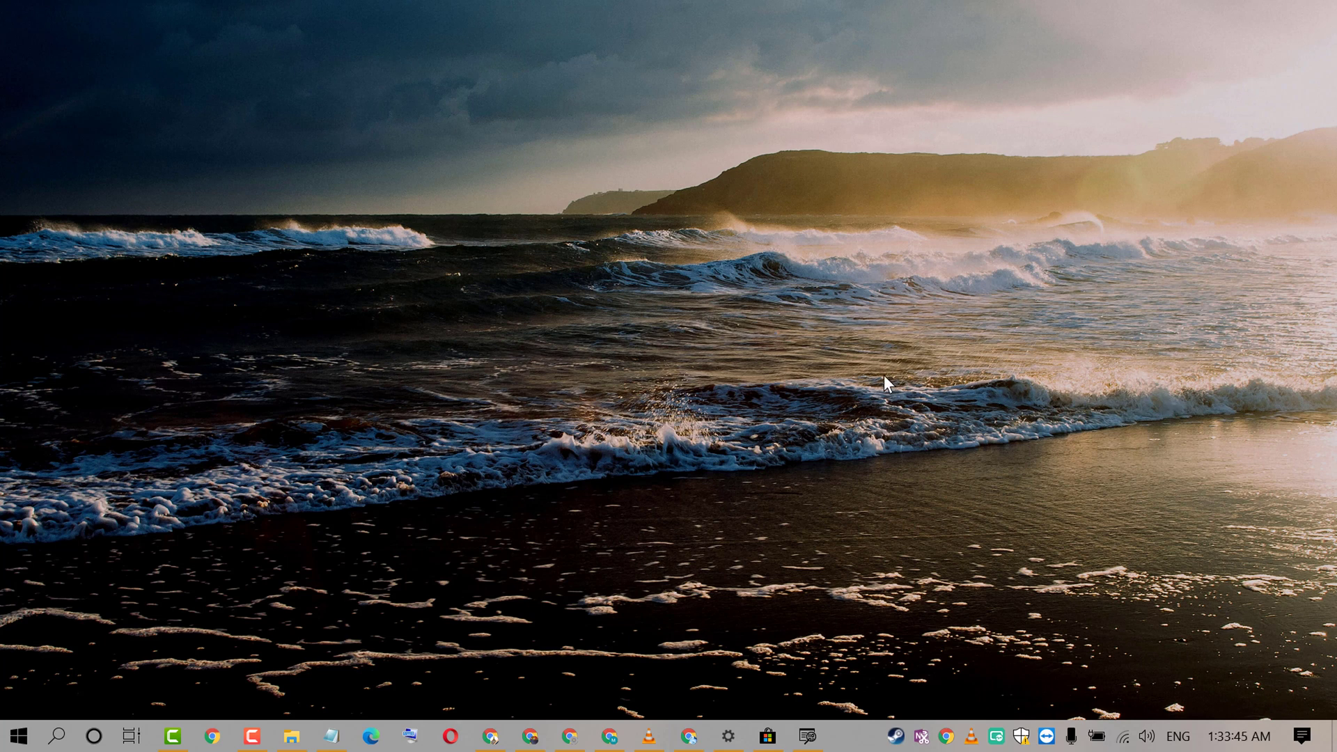
Launch Windows Settings from the Start menu to its home page of categories
click(17, 735)
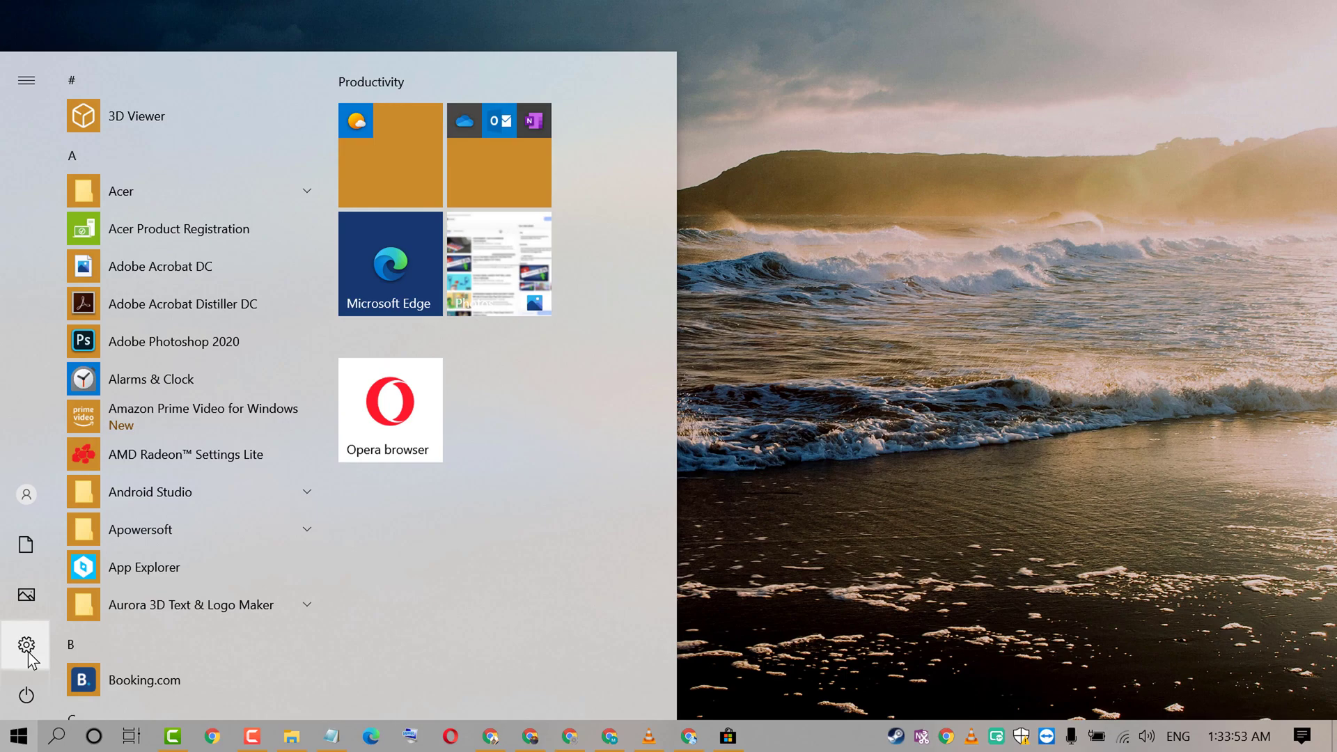
click(26, 645)
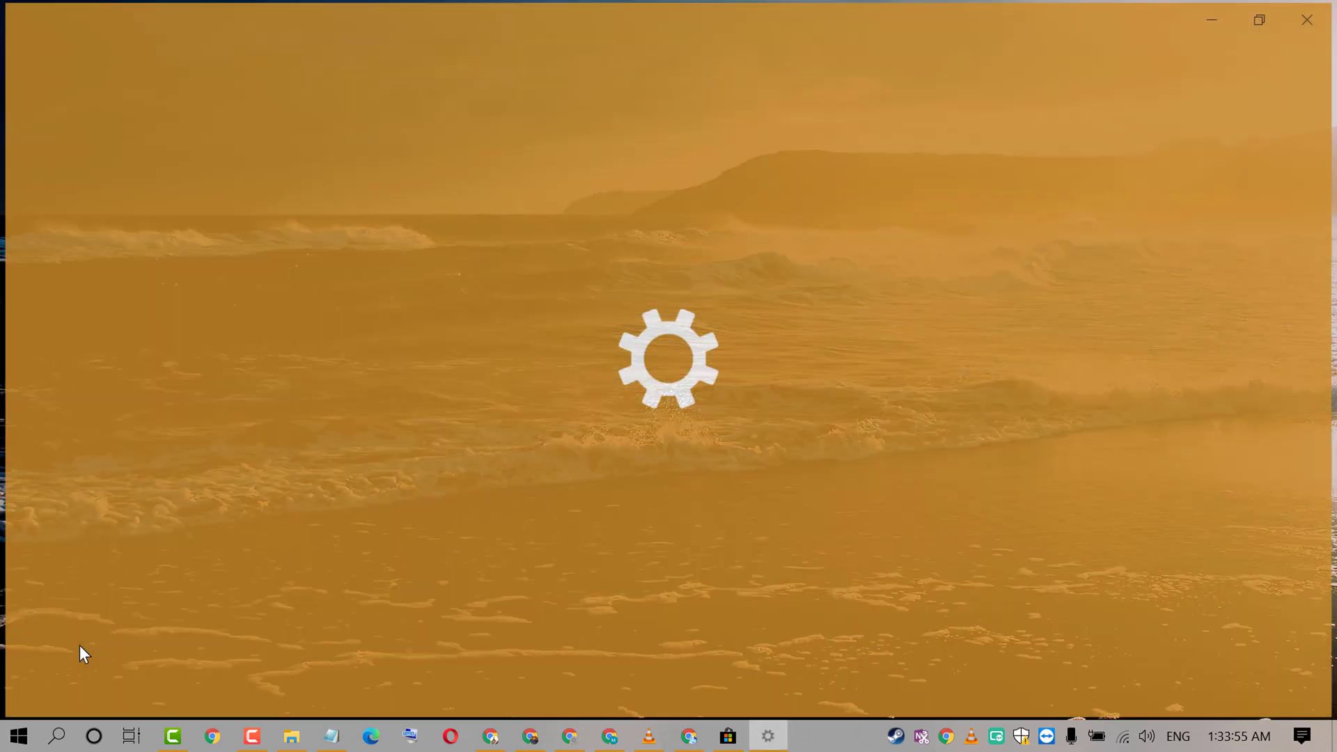
click(766, 735)
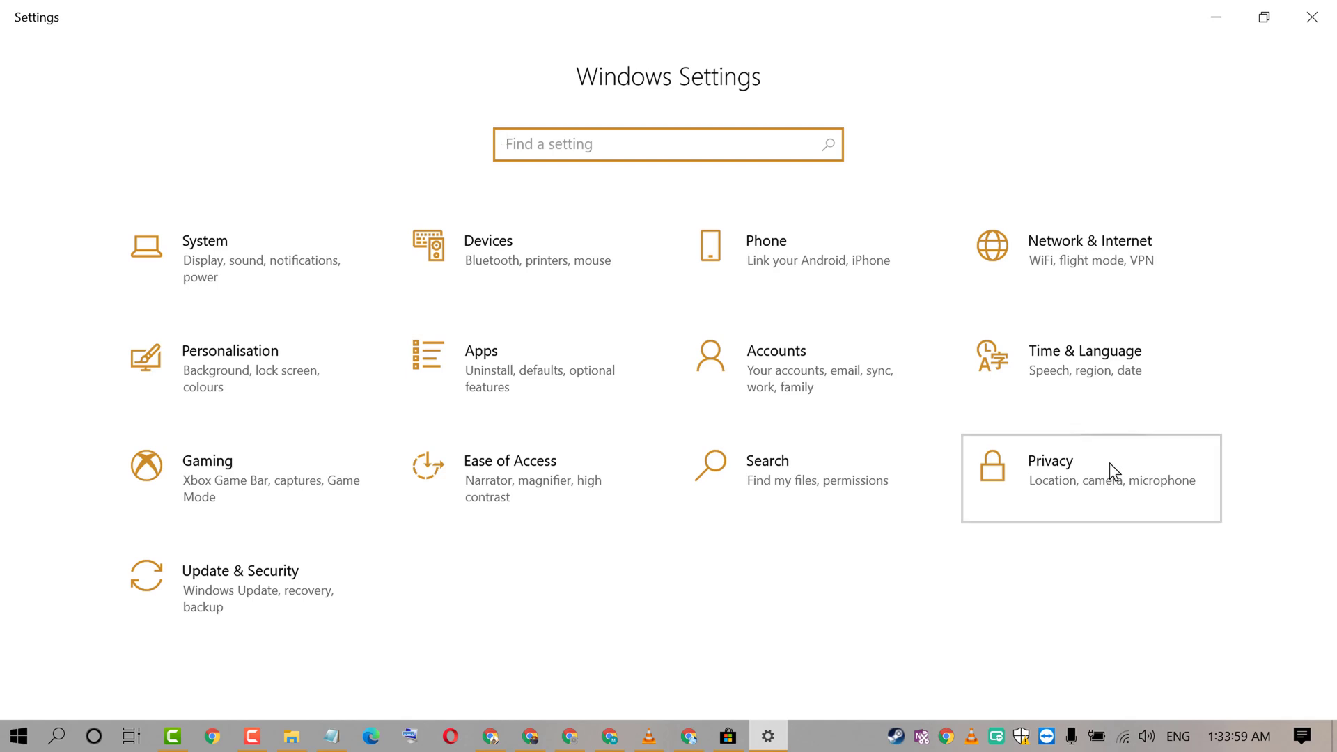
Go to Privacy > Diagnostics & feedback so the View diagnostic data option is shown
click(1090, 477)
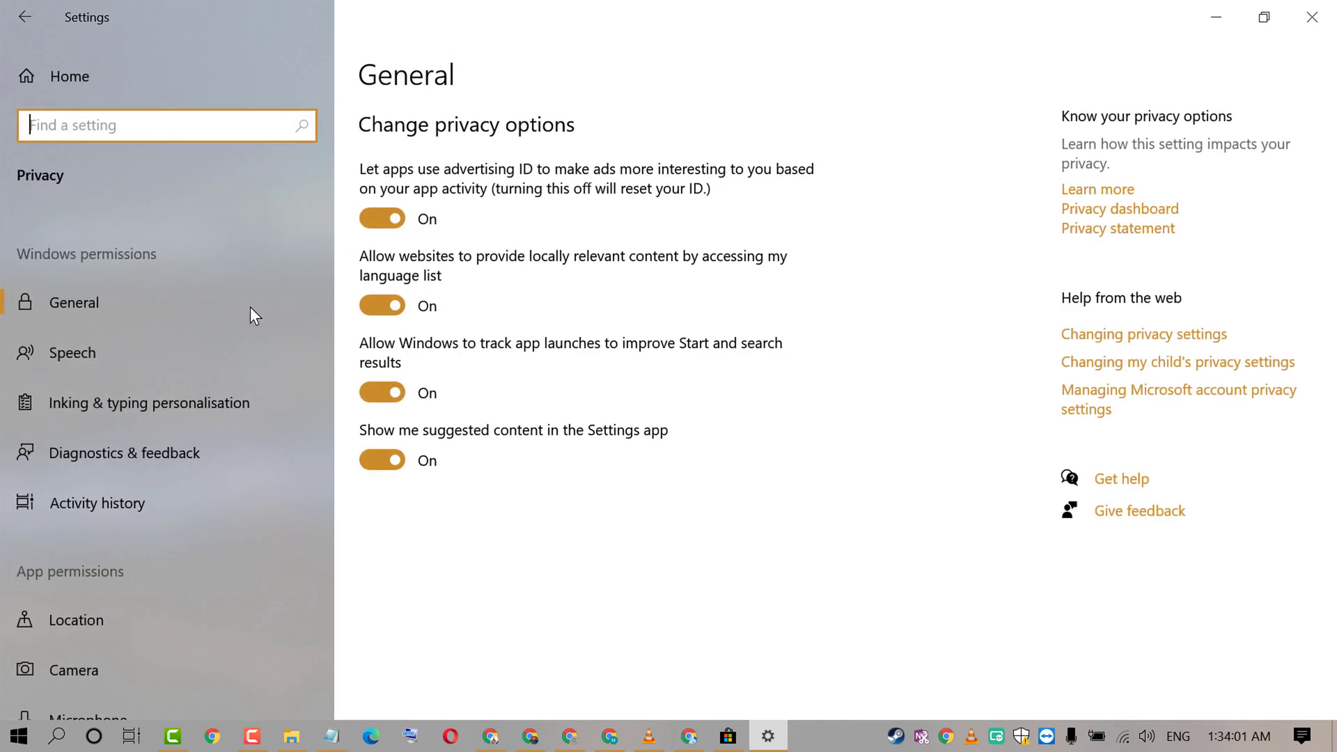
mouse_move(125, 452)
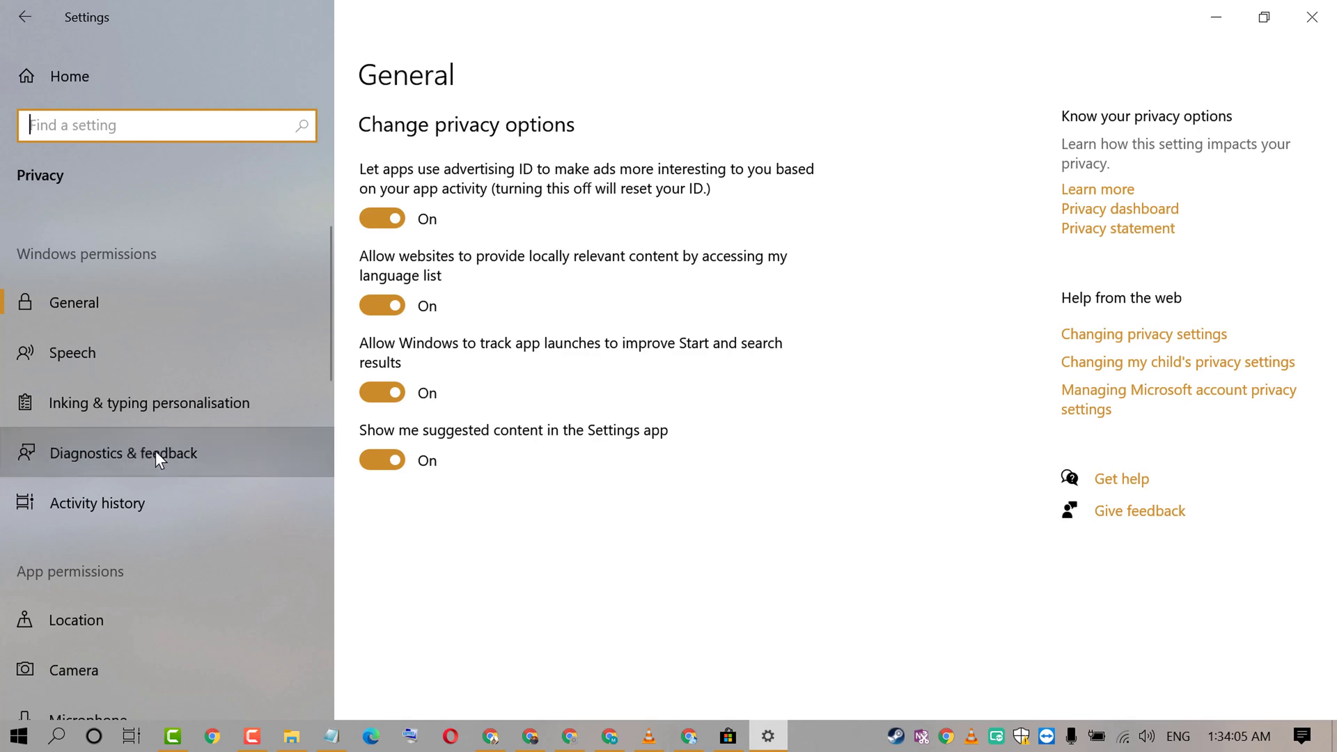
click(136, 452)
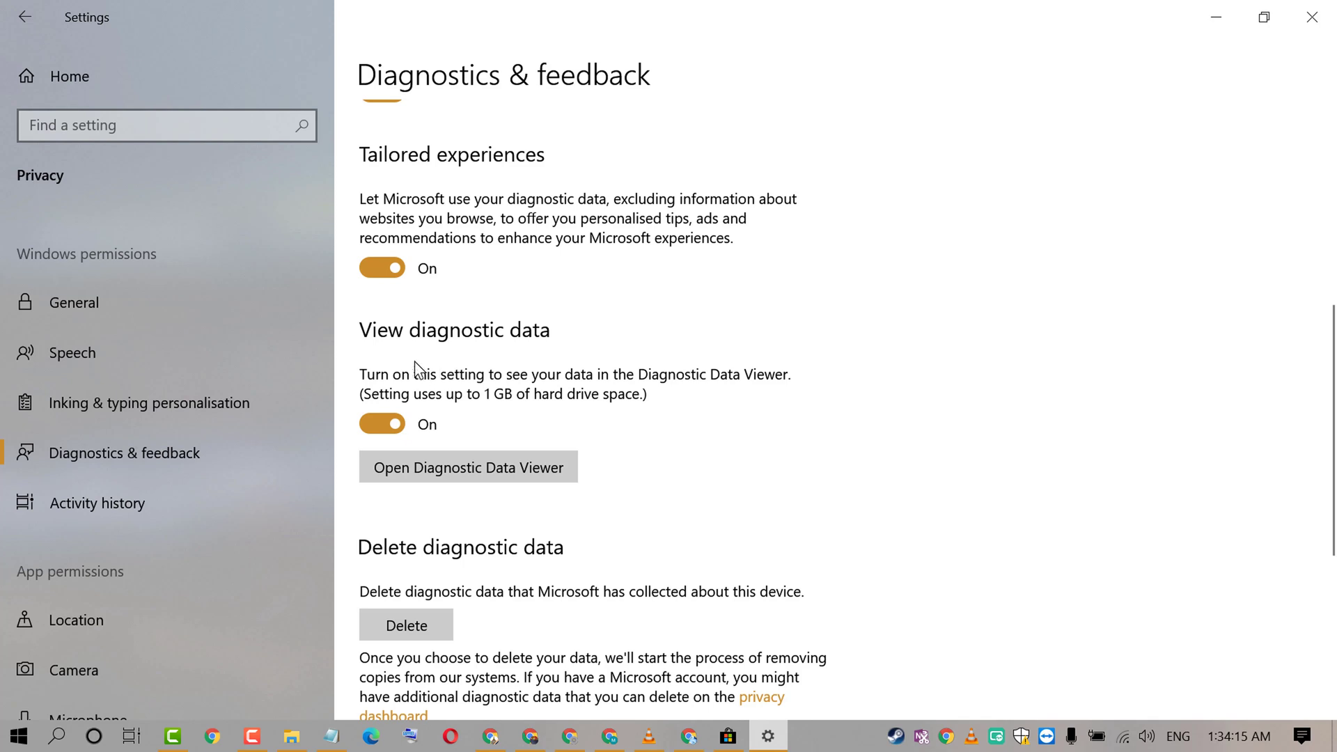
mouse_move(456, 352)
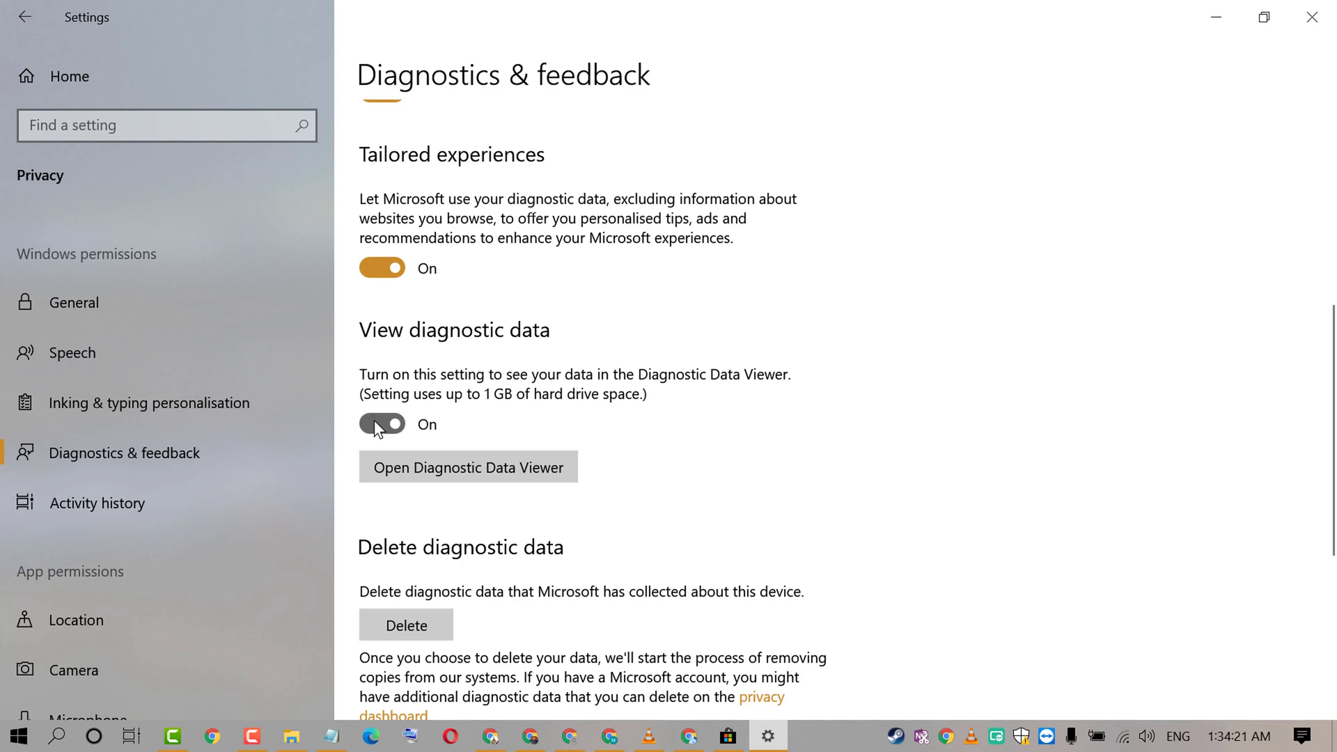
Switch the View diagnostic data toggle to Off
click(381, 423)
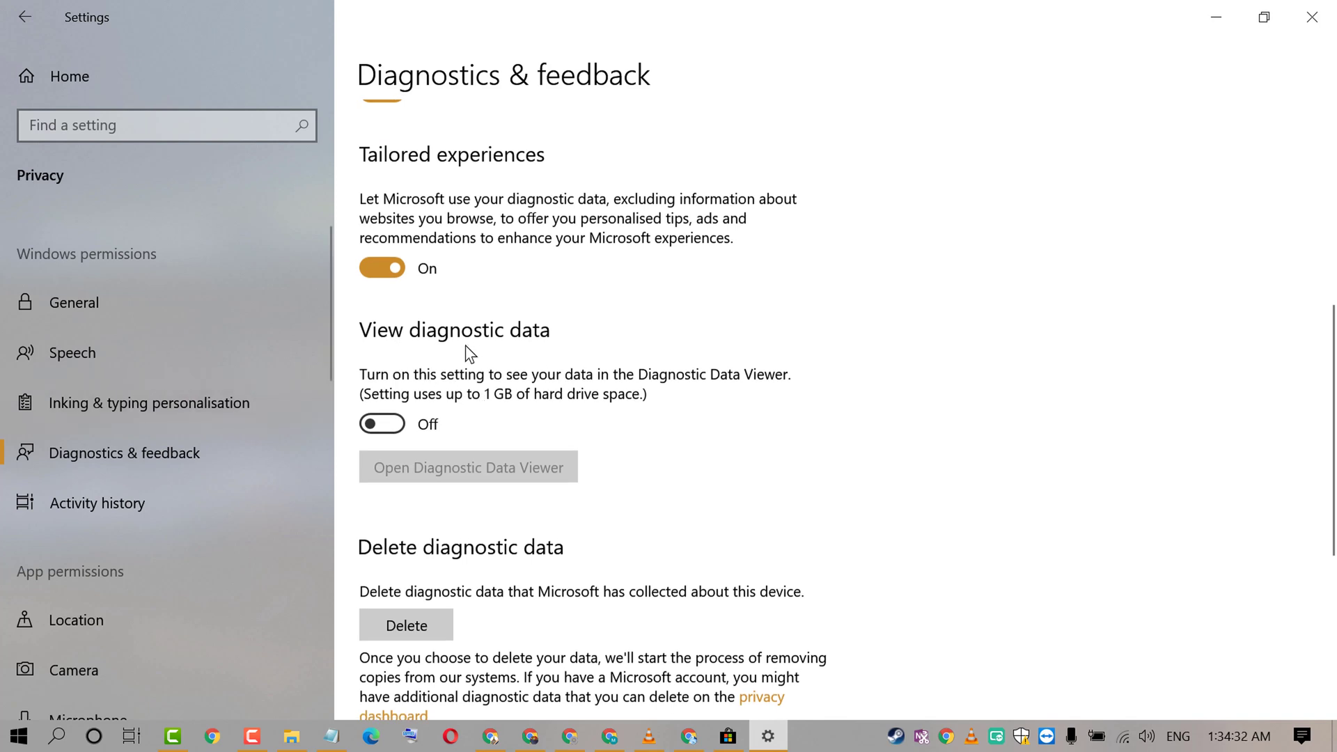
mouse_move(534, 410)
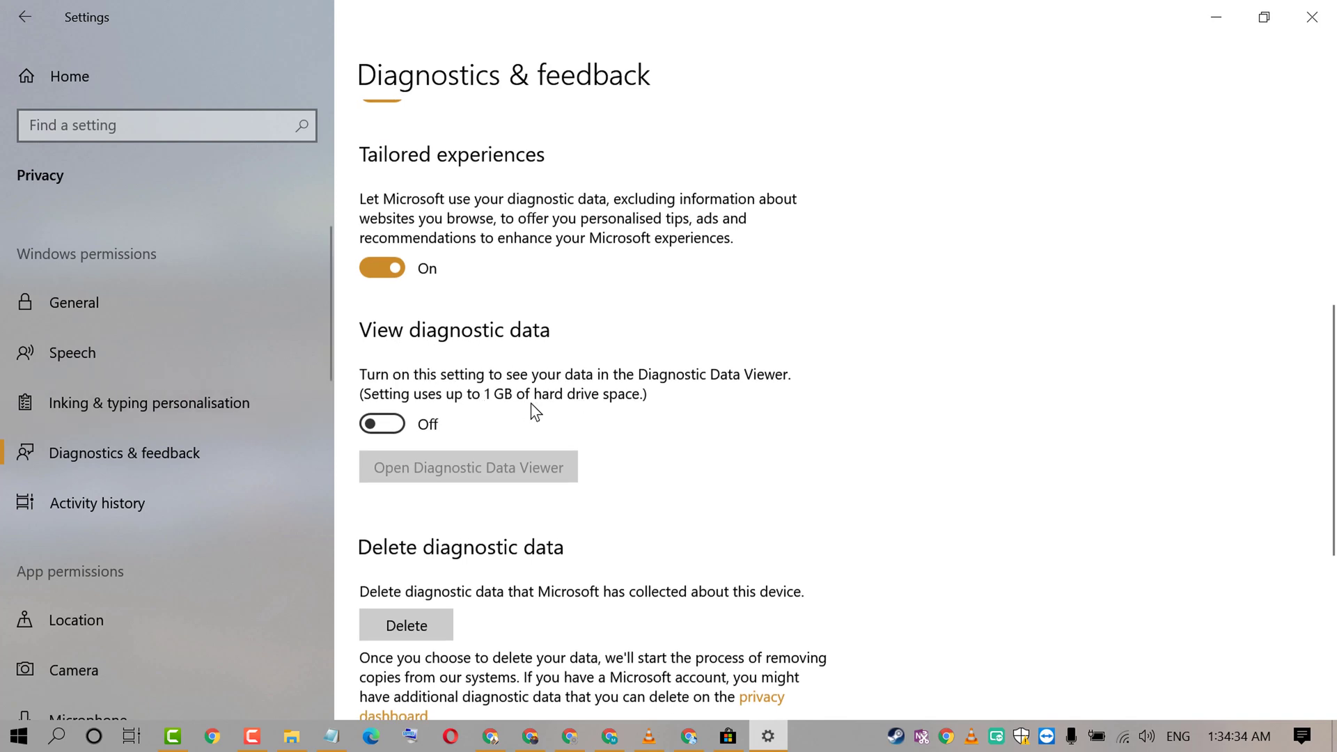
mouse_move(601, 409)
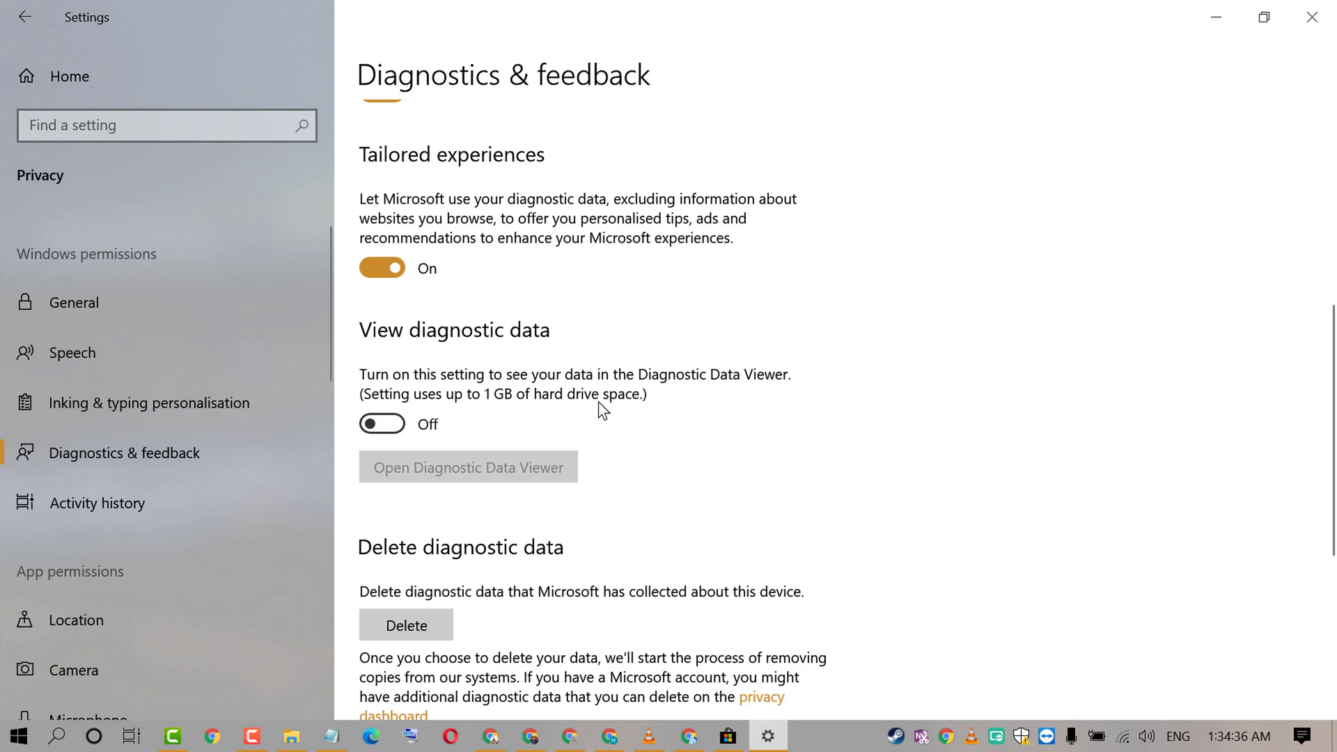
mouse_move(562, 396)
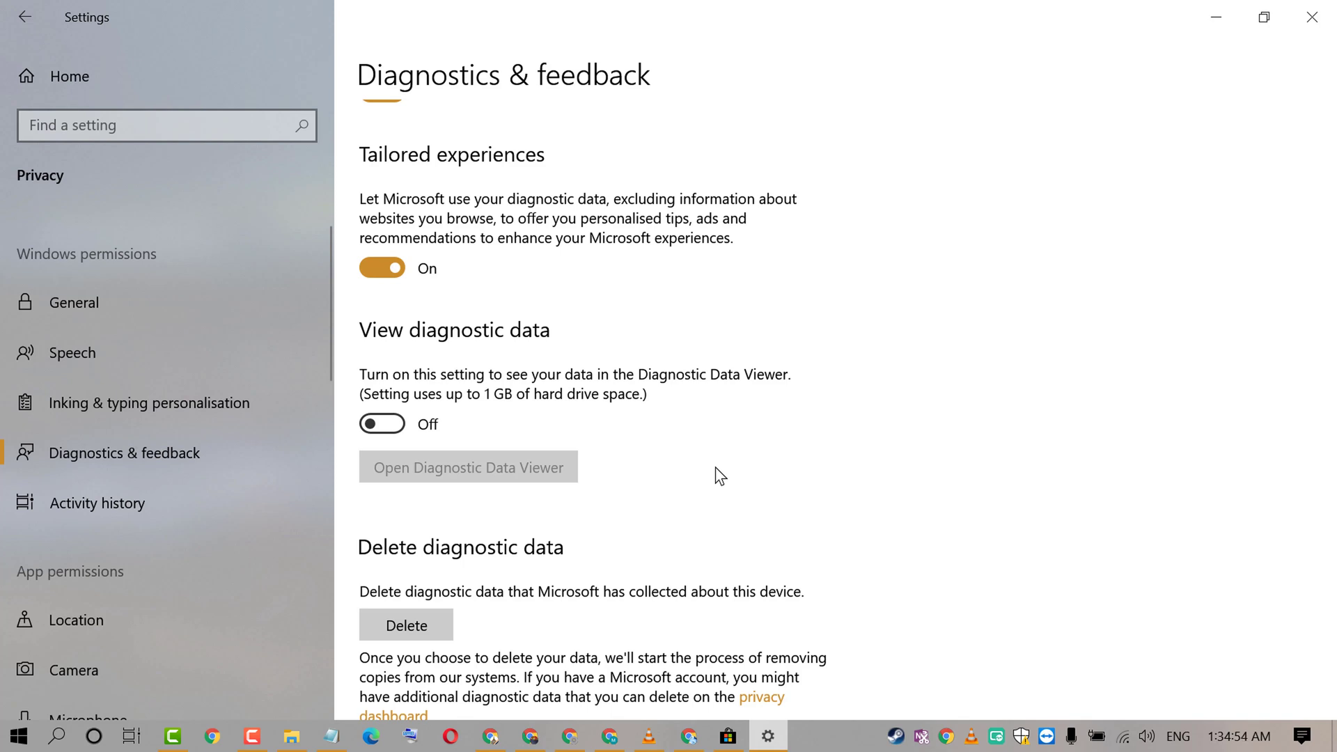
mouse_move(953, 599)
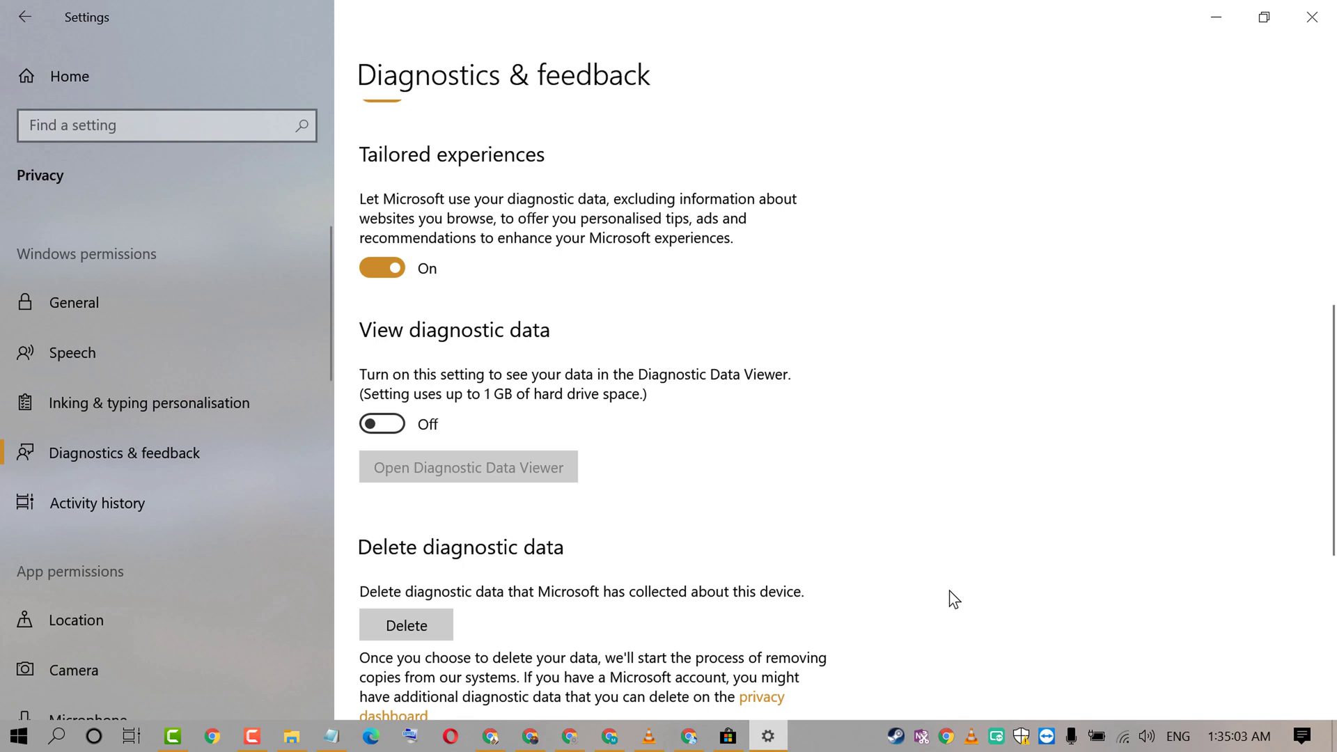